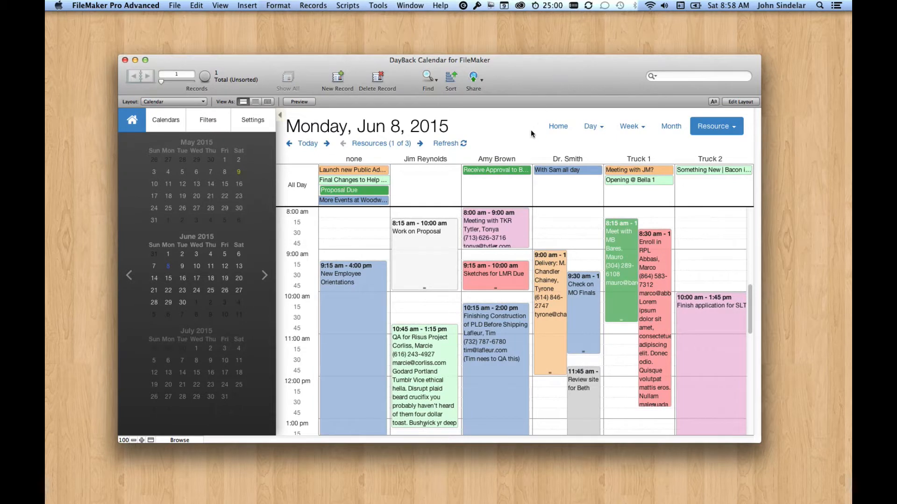
mouse_move(466, 286)
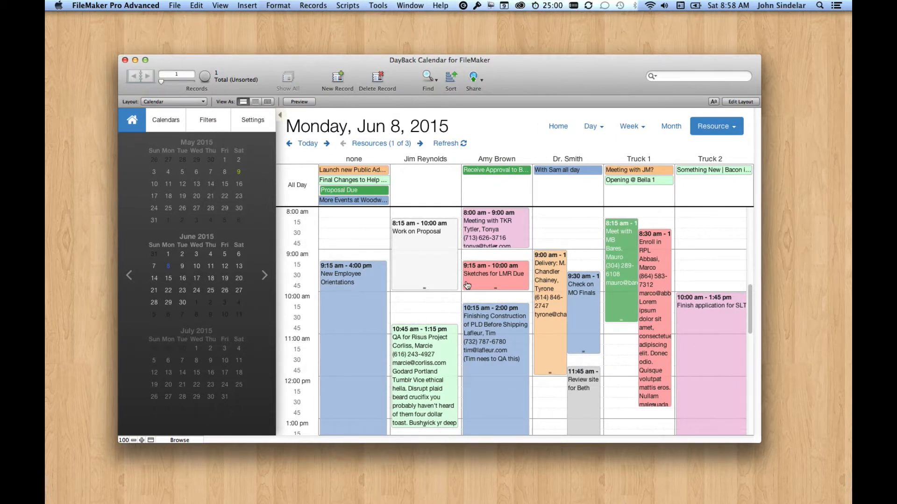
mouse_move(388, 239)
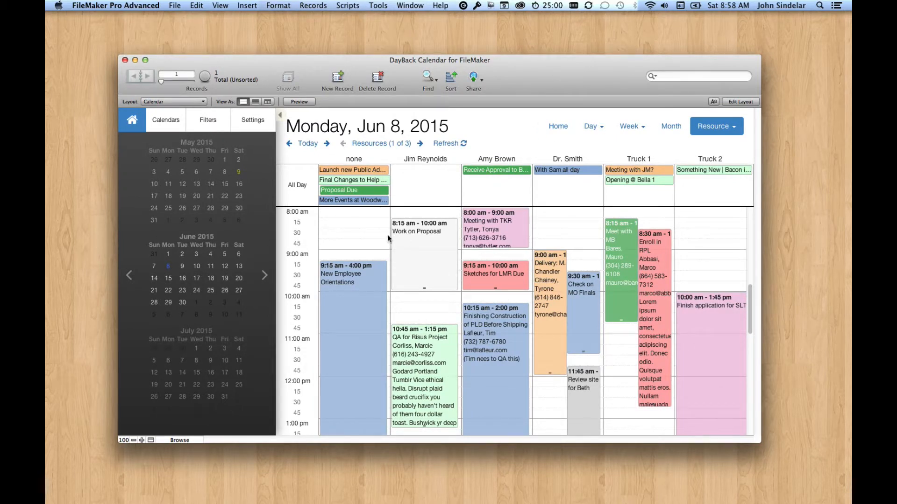
mouse_move(433, 181)
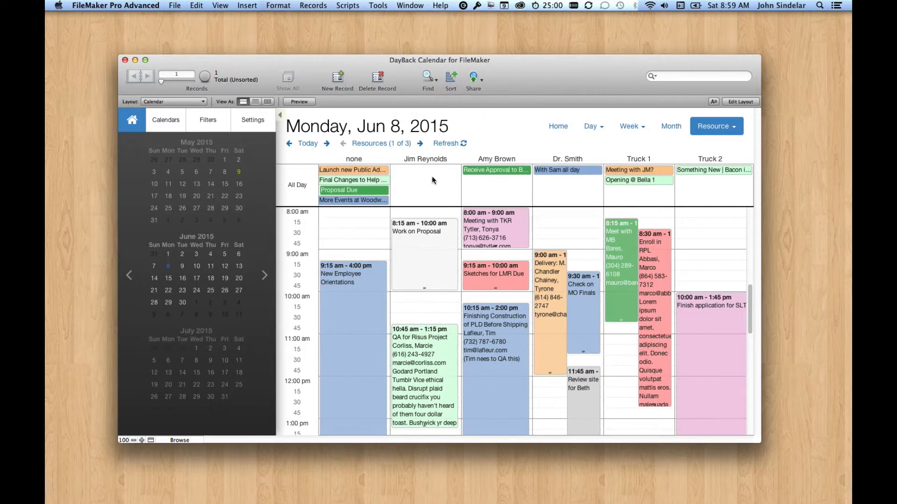
mouse_move(480, 193)
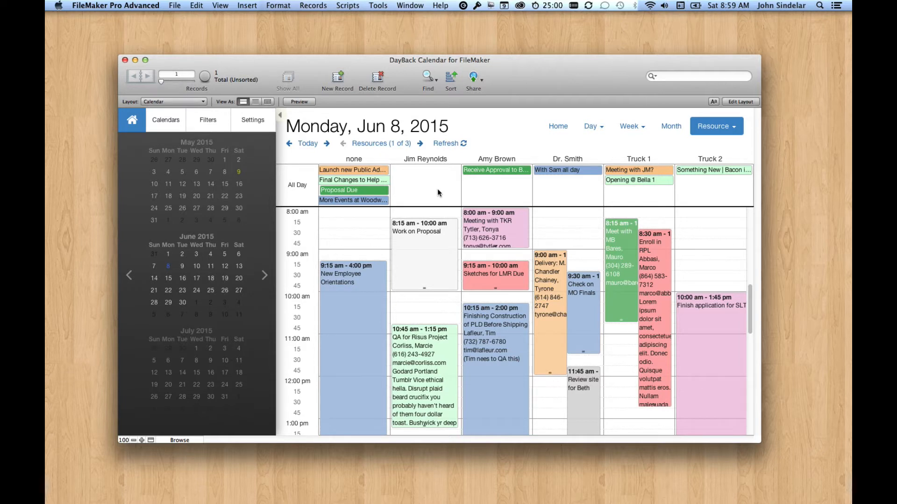
mouse_move(594, 128)
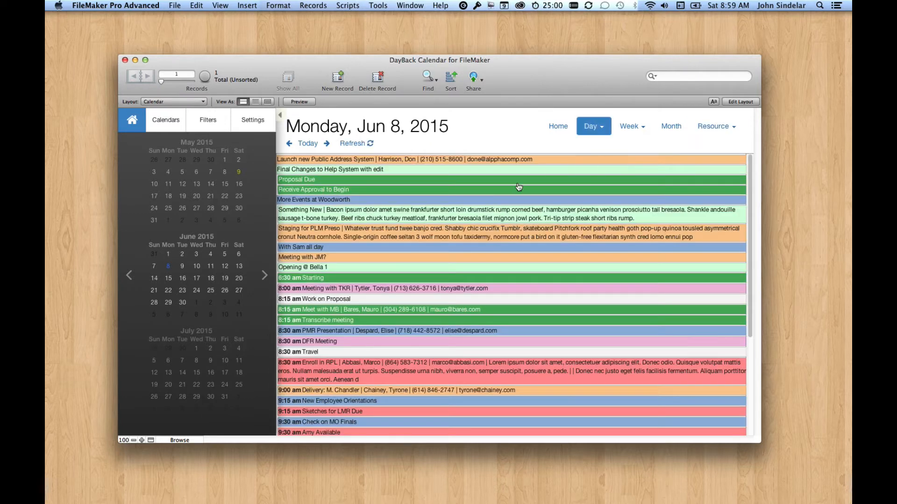
Step: Switch the Resource view back to the per-resource Schedule for June 8
left_click(717, 126)
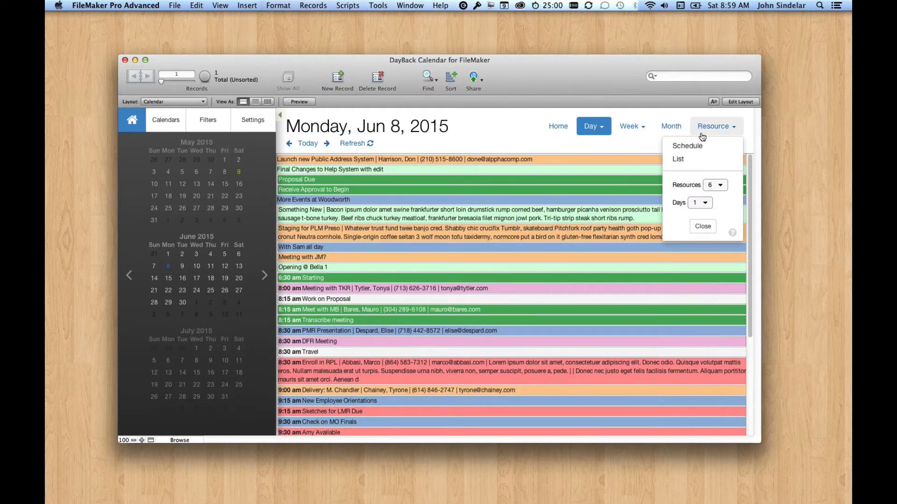
left_click(687, 145)
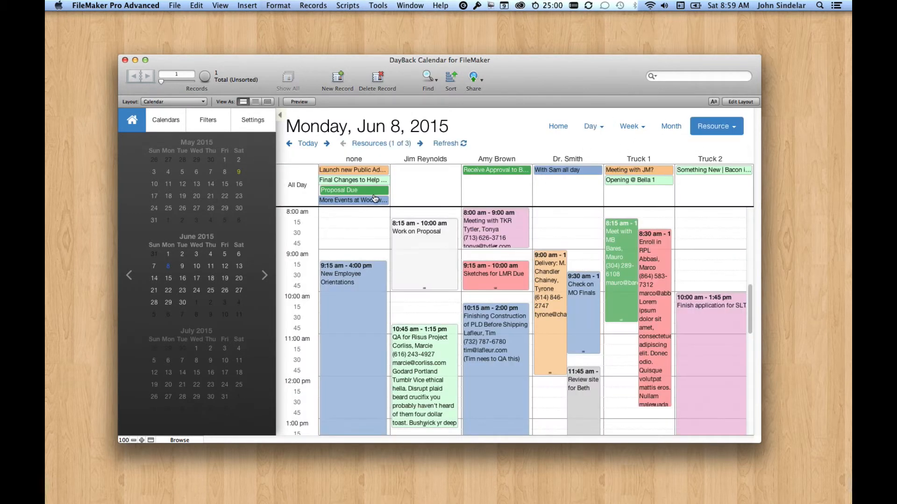
left_click(420, 143)
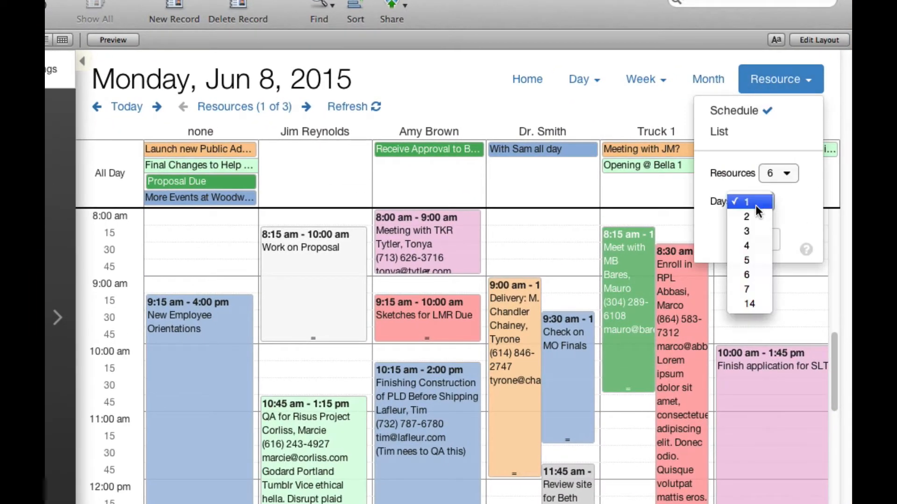
Step: Set the resource schedule to show 3 days, Jun 8–10, 2015
left_click(746, 230)
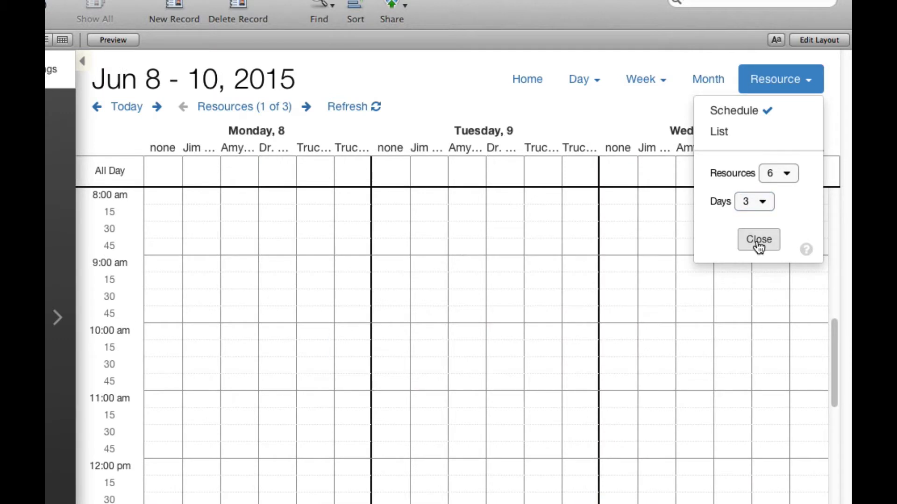
left_click(758, 240)
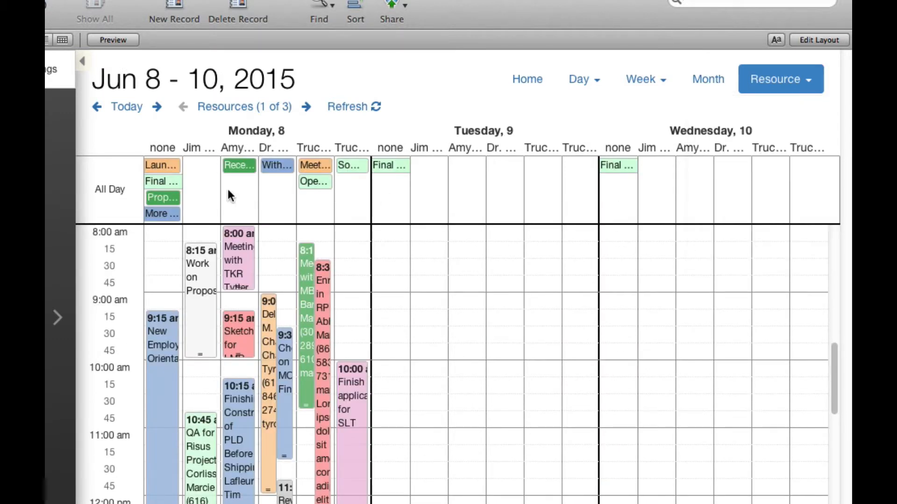
mouse_move(547, 285)
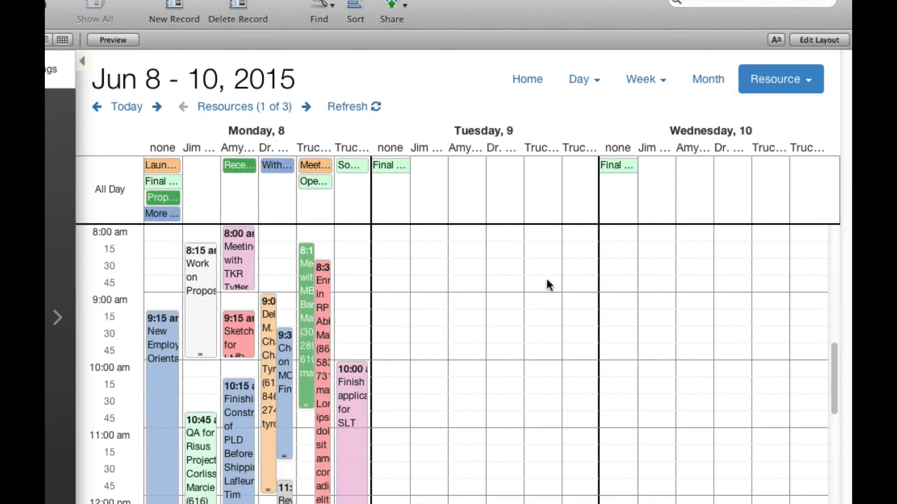
mouse_move(477, 342)
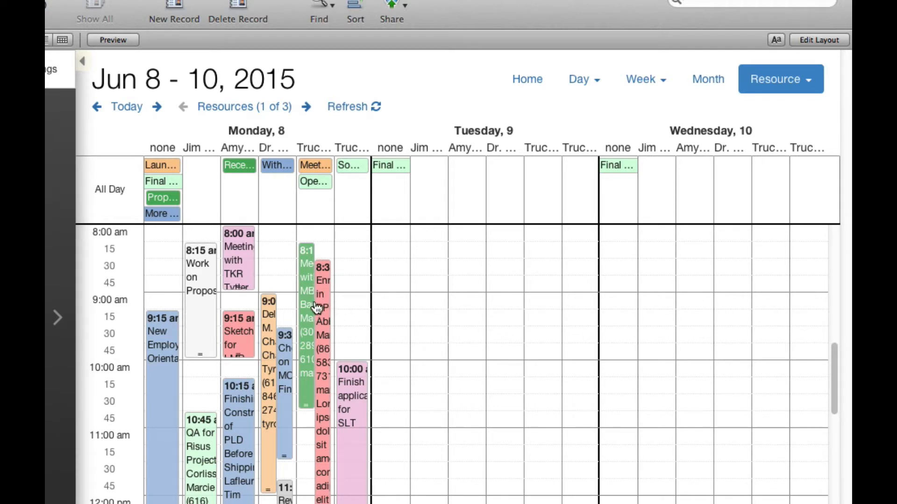
mouse_move(326, 292)
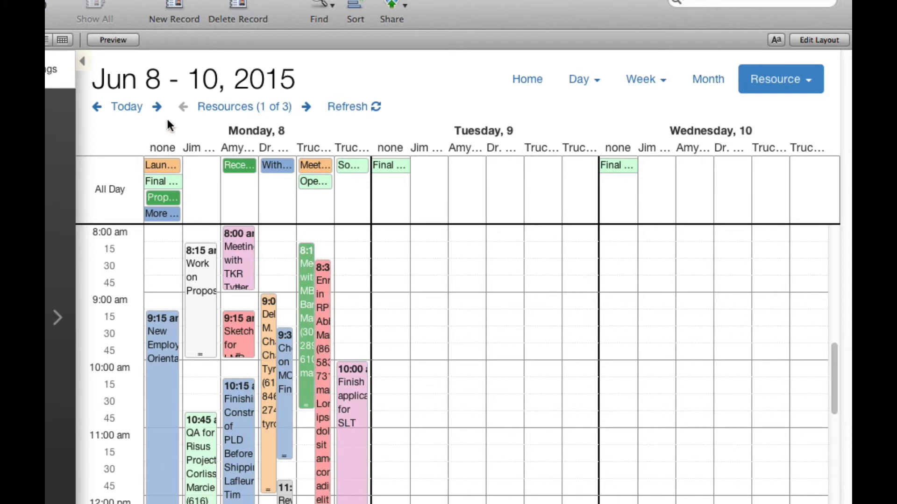
mouse_move(167, 282)
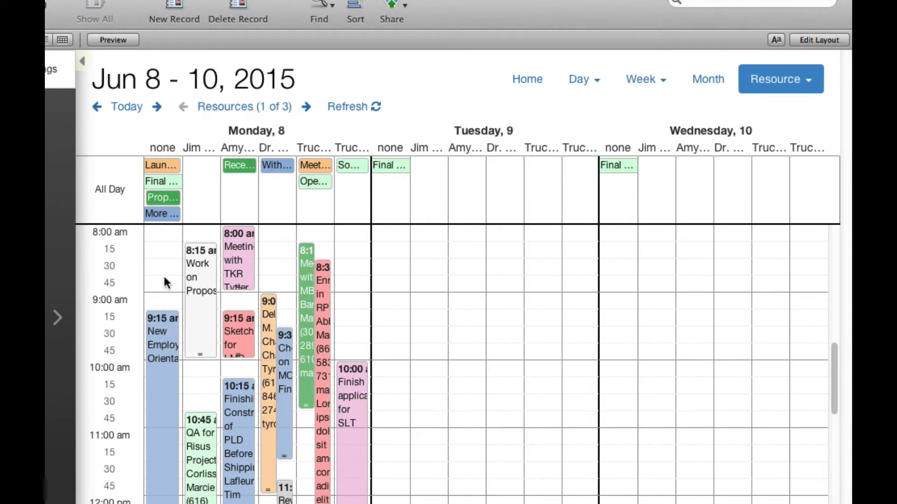
mouse_move(169, 261)
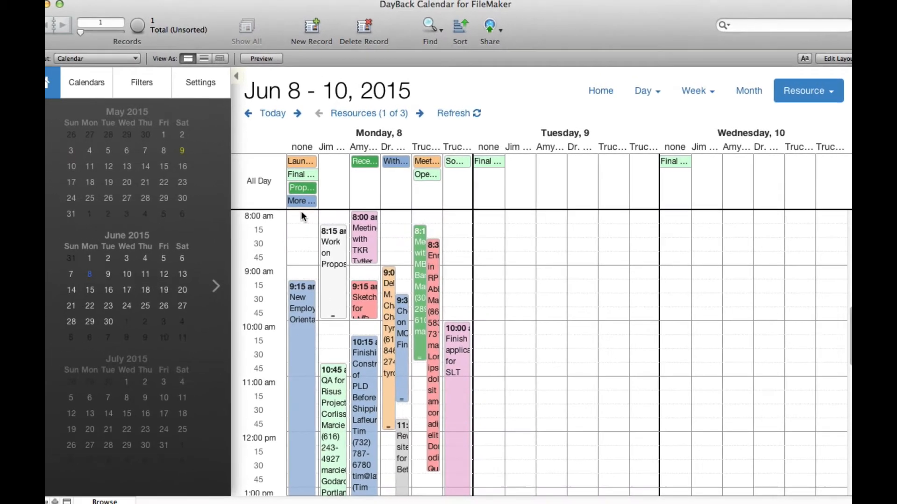
Step: Hide the settings sidebar so the three-day schedule fills the window
left_click(200, 82)
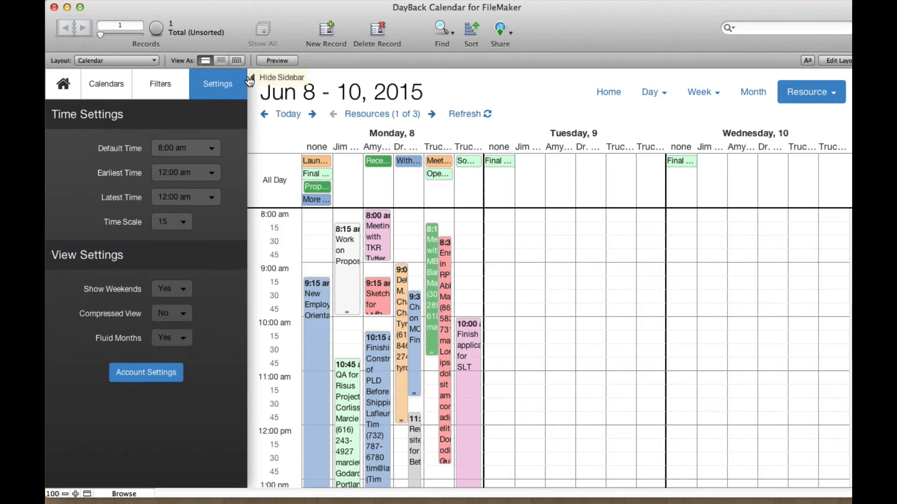
left_click(247, 79)
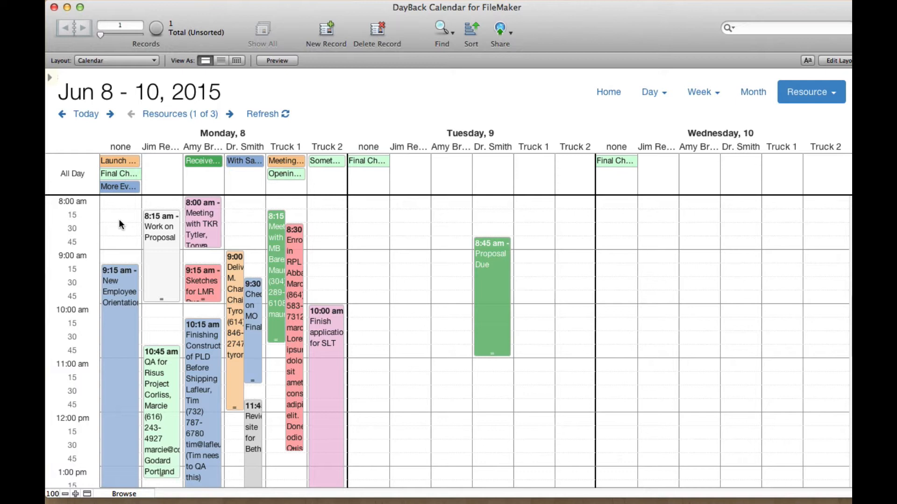
mouse_move(253, 269)
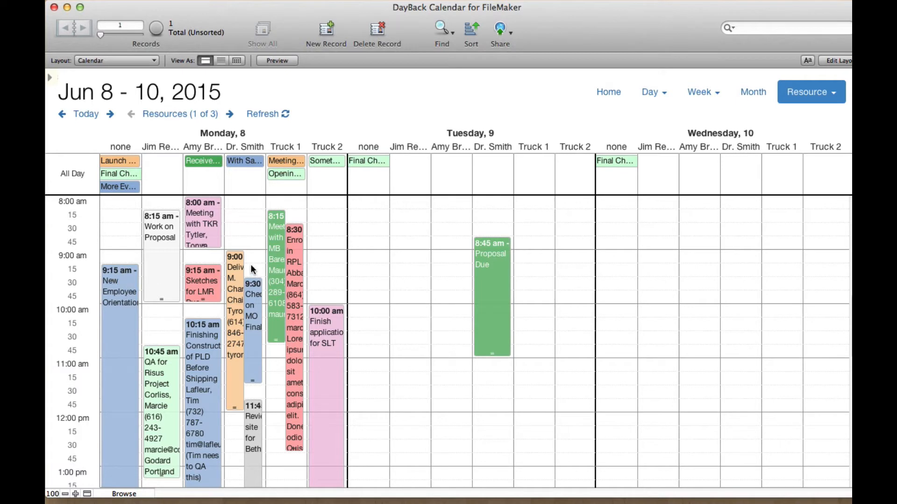
mouse_move(121, 266)
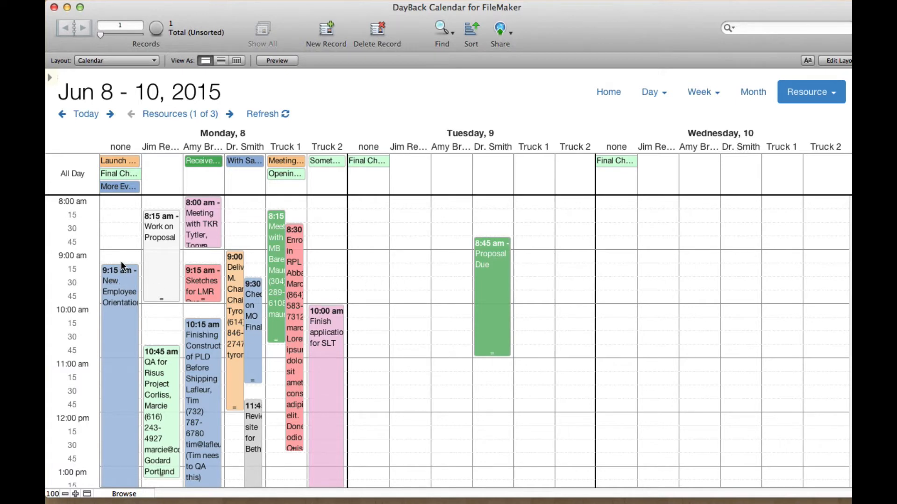
mouse_move(118, 302)
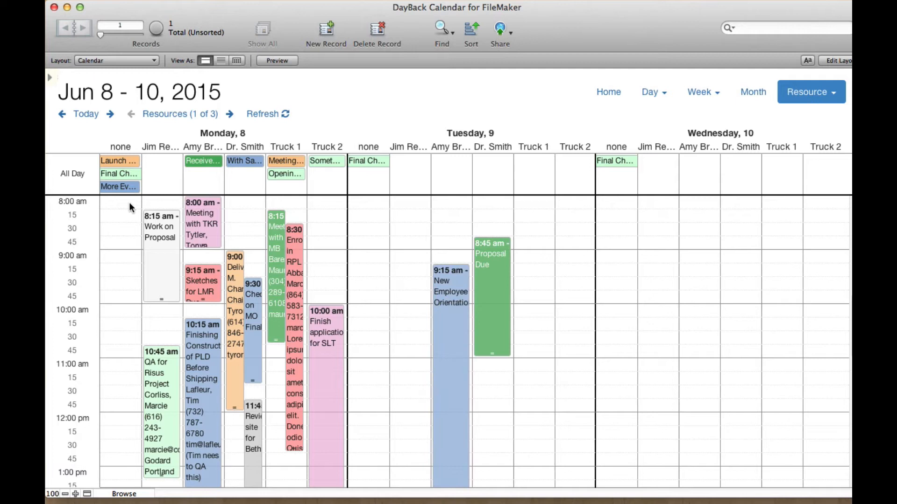
mouse_move(415, 310)
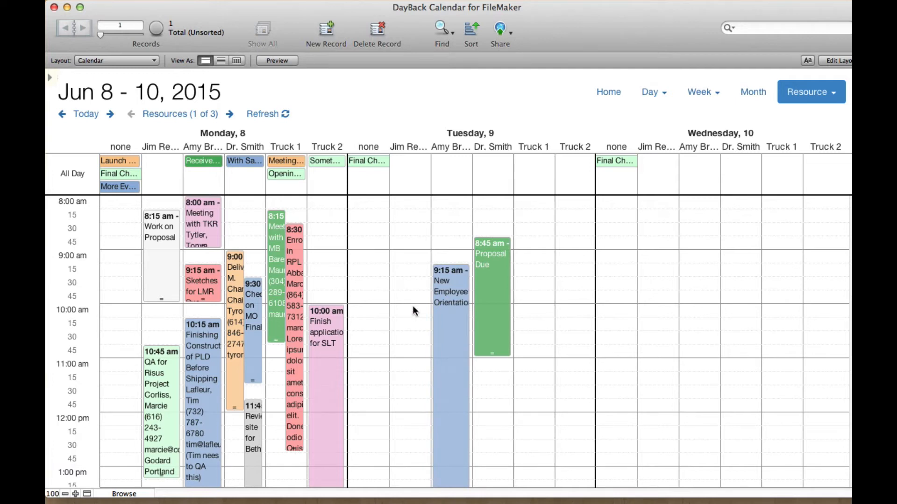
mouse_move(415, 279)
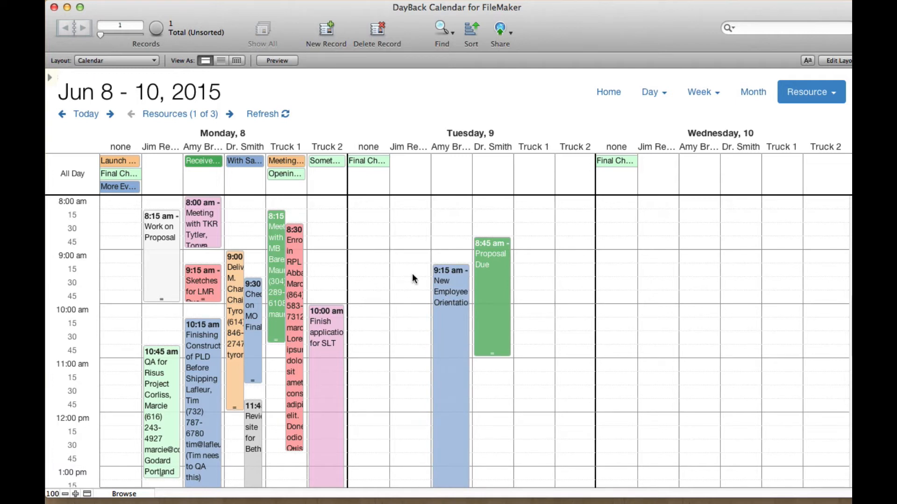
mouse_move(264, 178)
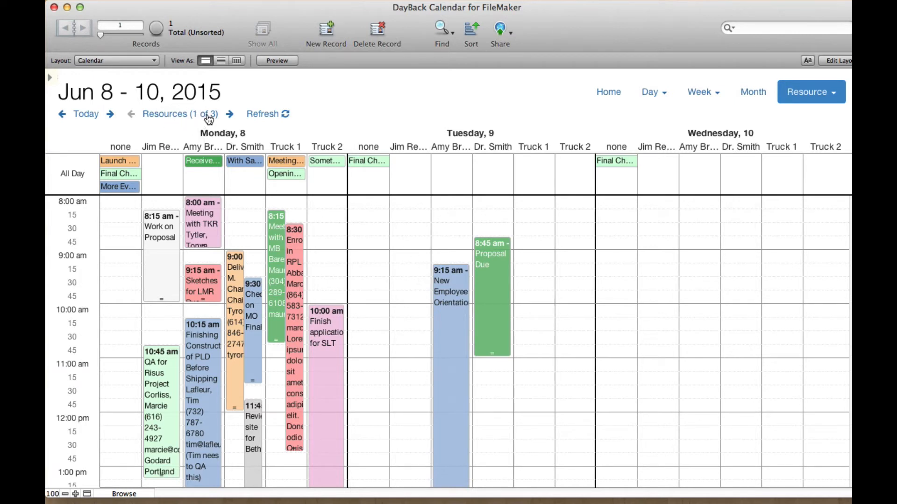
left_click(229, 114)
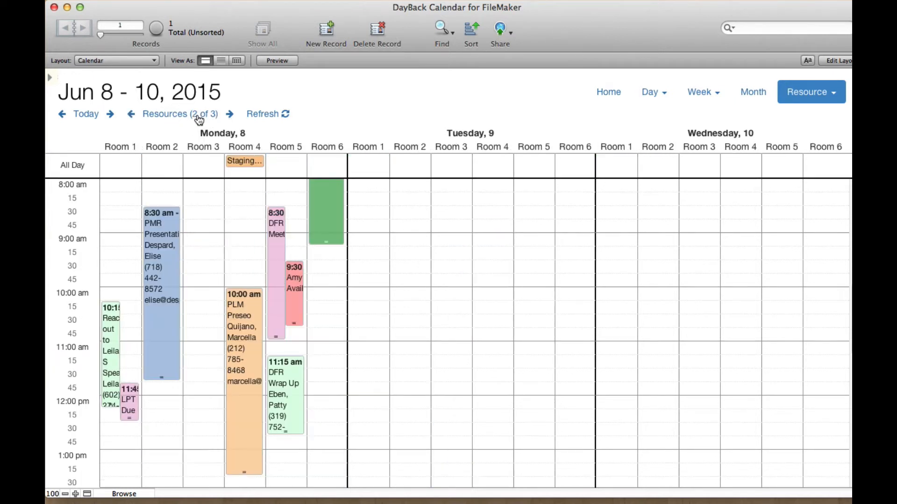
left_click(131, 114)
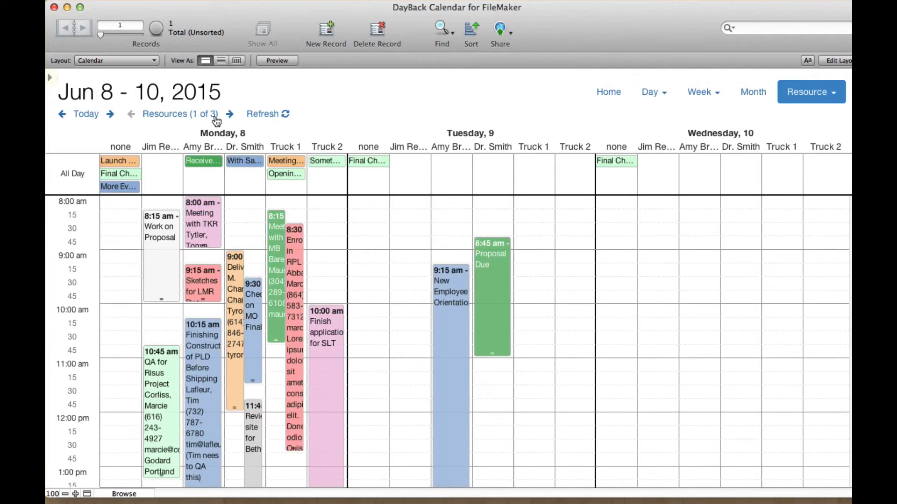
mouse_move(106, 78)
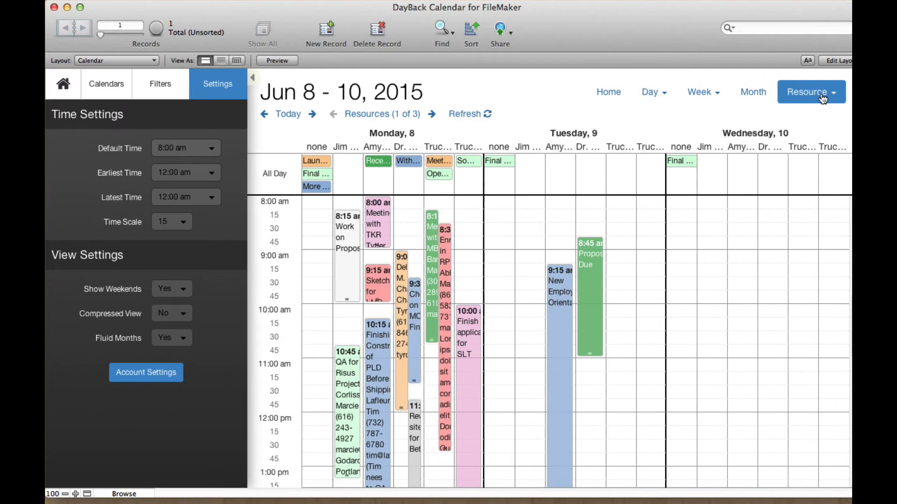
Step: Switch resources to the List layout and set Compressed View to Yes
left_click(807, 92)
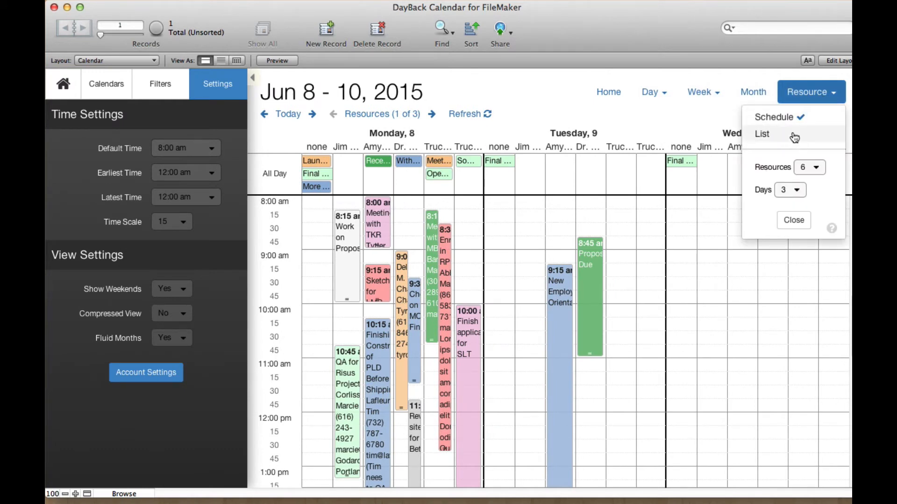
left_click(762, 133)
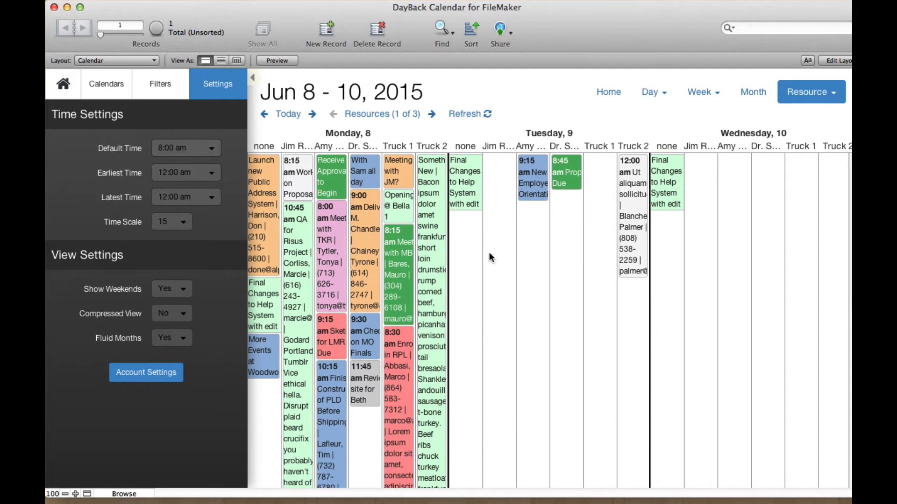
mouse_move(251, 79)
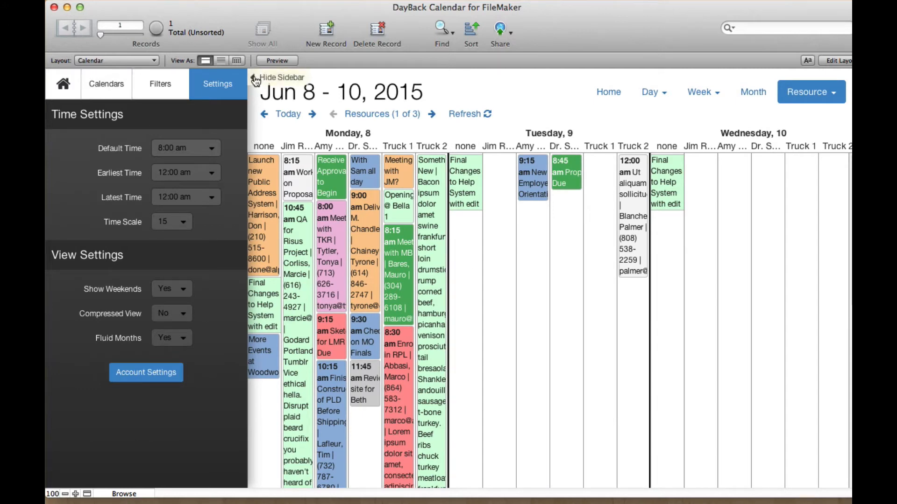
left_click(281, 78)
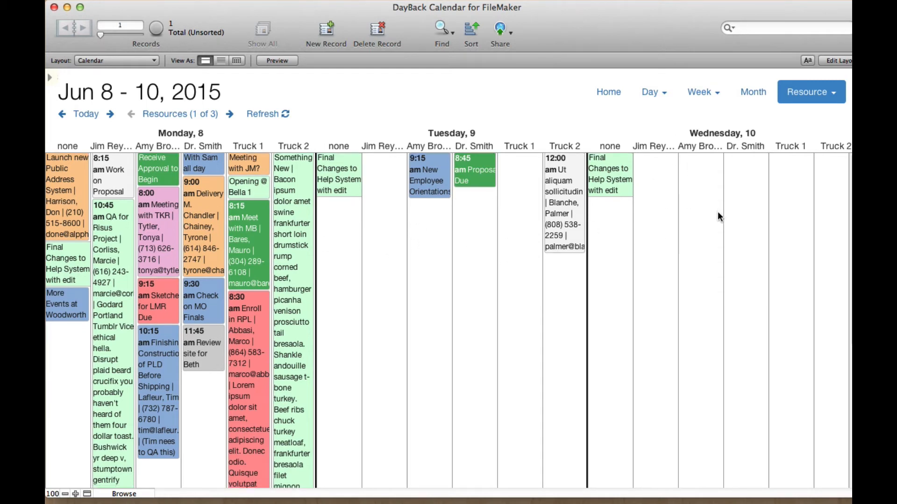
left_click(50, 78)
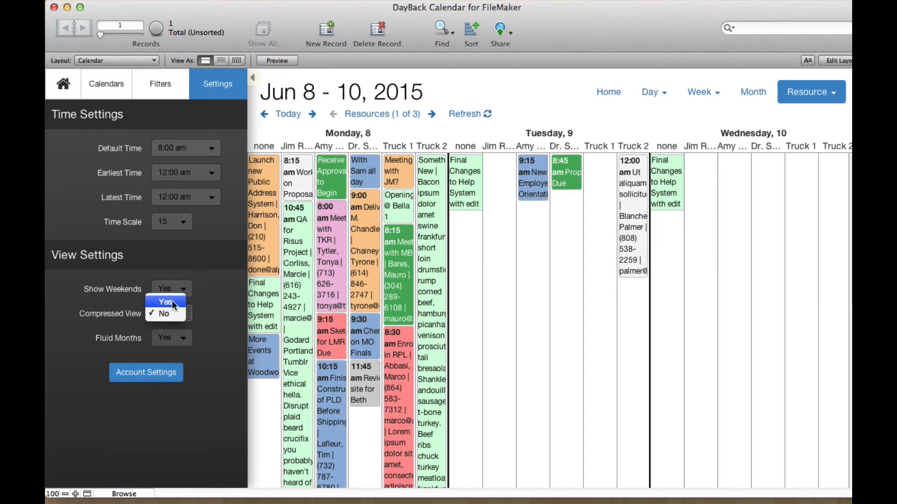
left_click(167, 302)
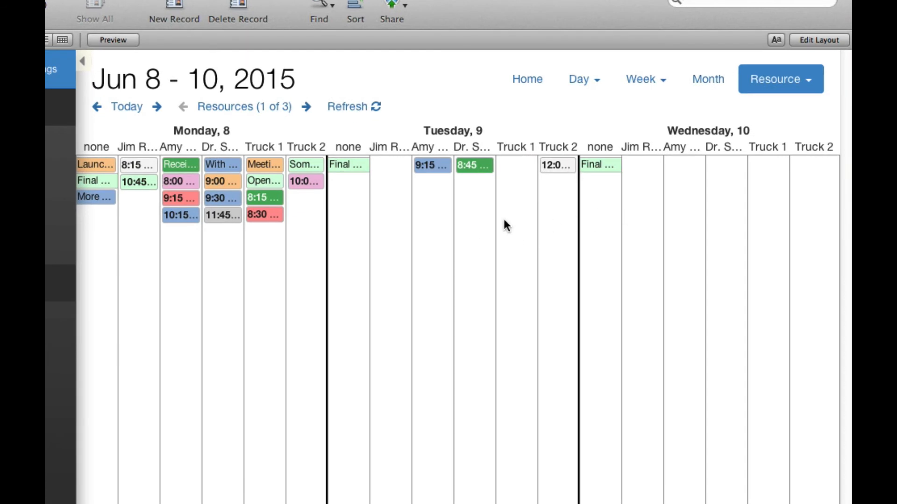
Step: Set the resource list to show 5 days, Jun 8–12, 2015
left_click(779, 79)
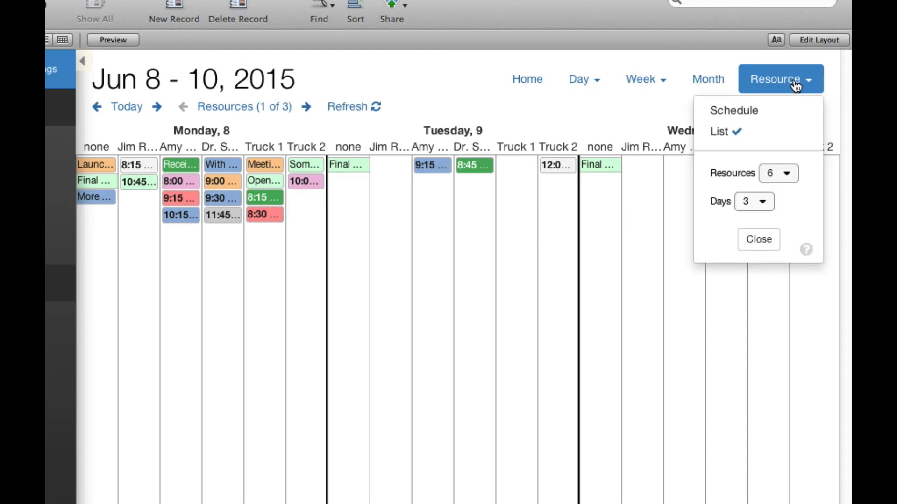
left_click(753, 201)
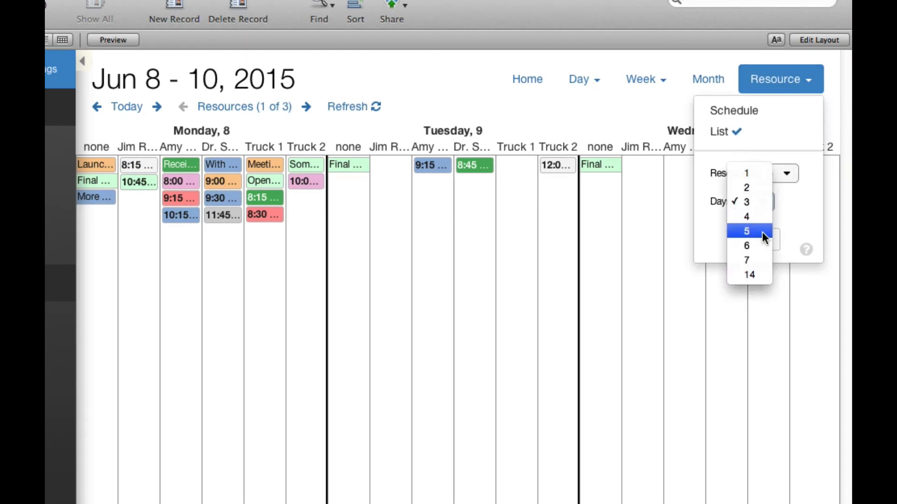
left_click(746, 231)
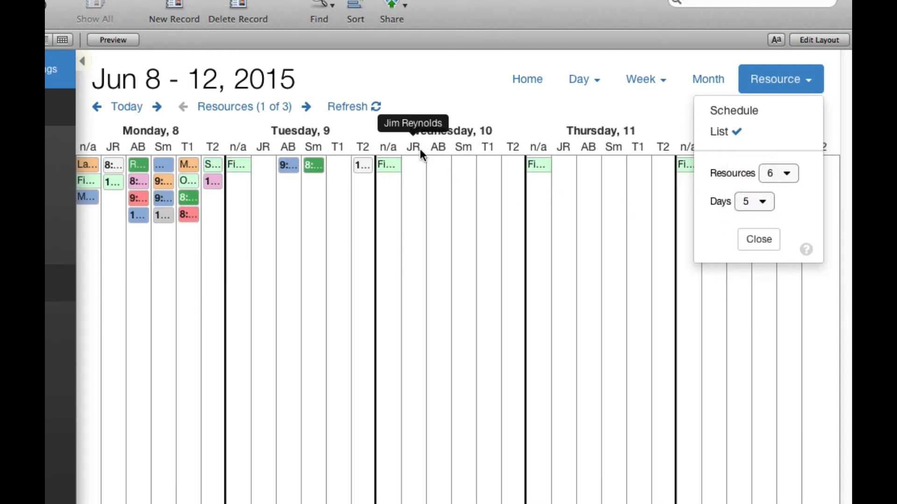
mouse_move(363, 146)
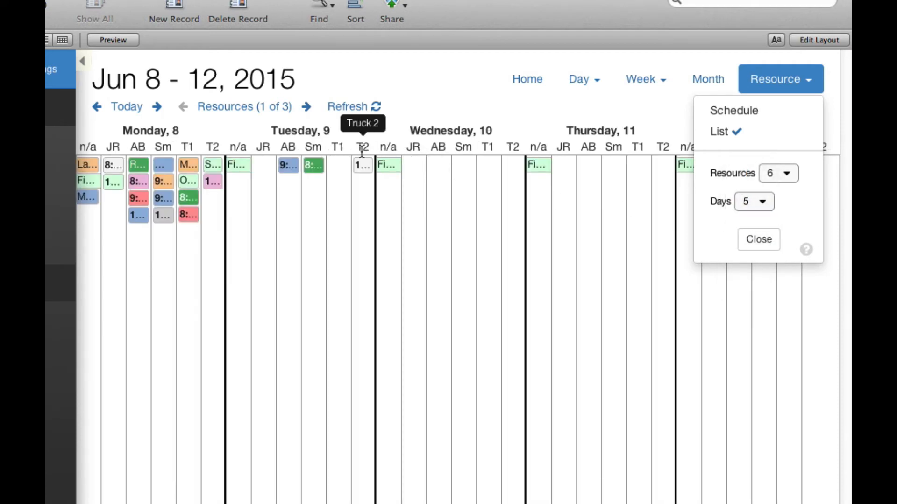
mouse_move(269, 147)
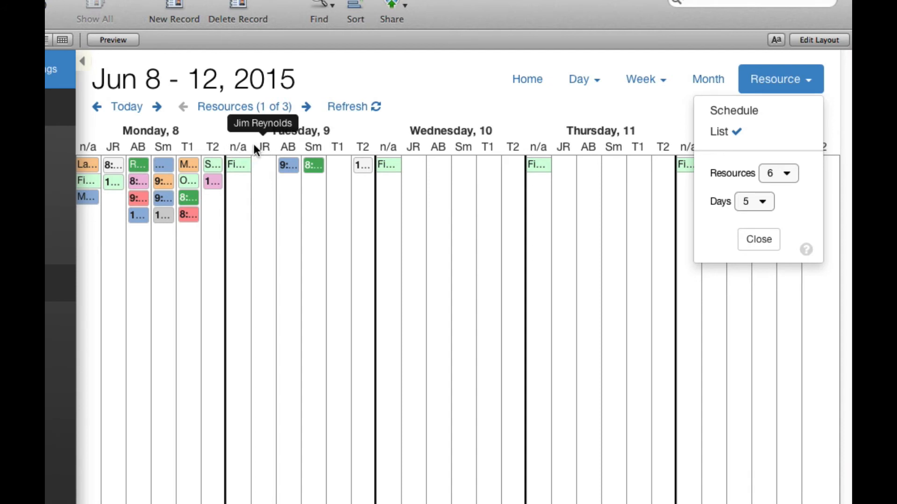
mouse_move(333, 153)
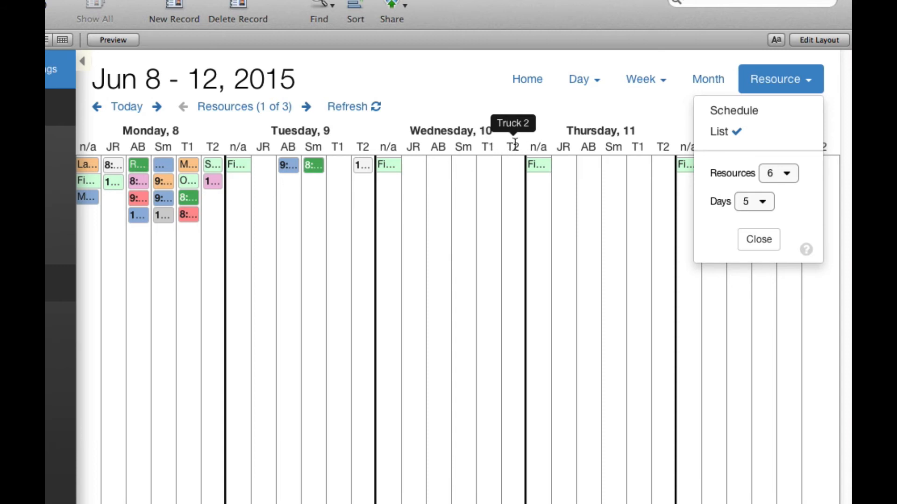
mouse_move(417, 112)
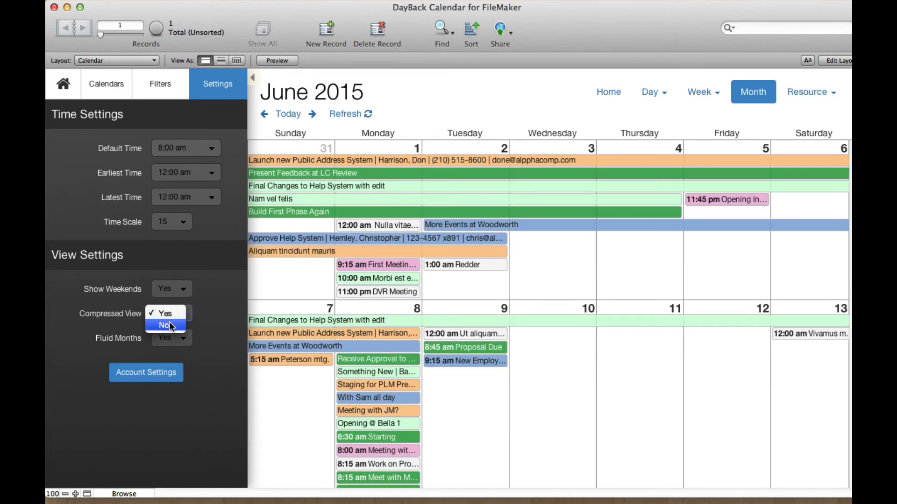
Step: Set Compressed View and Show Weekends to No, then navigate the month to May 2015
left_click(165, 325)
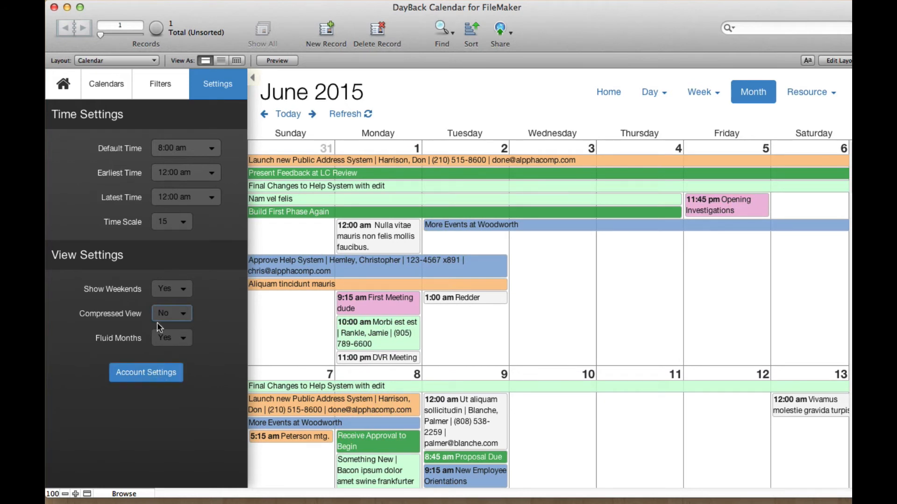
left_click(166, 289)
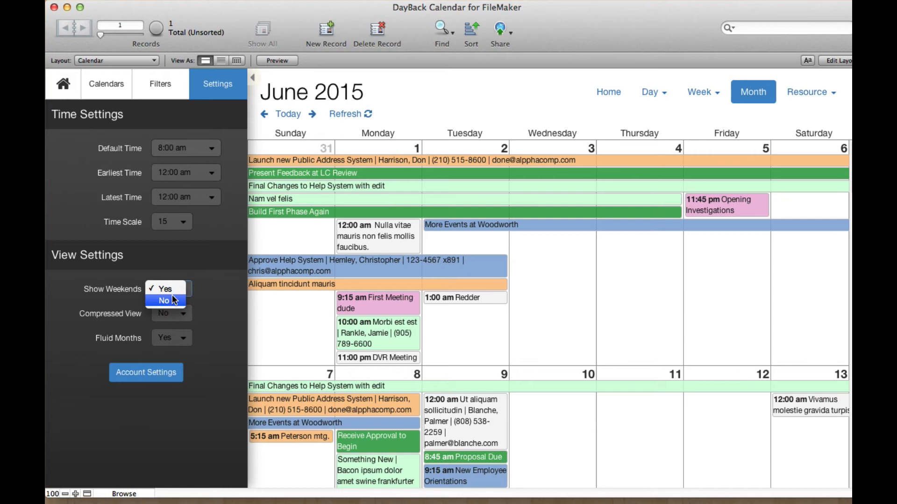
left_click(165, 300)
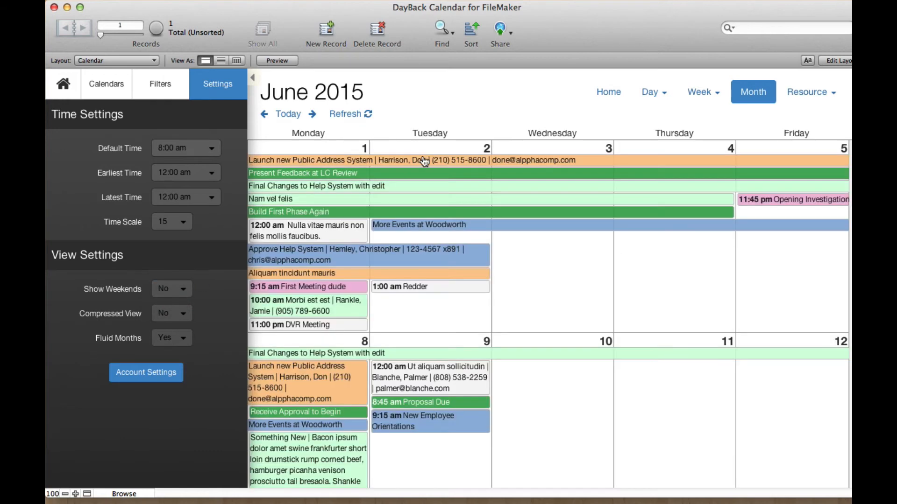
mouse_move(314, 108)
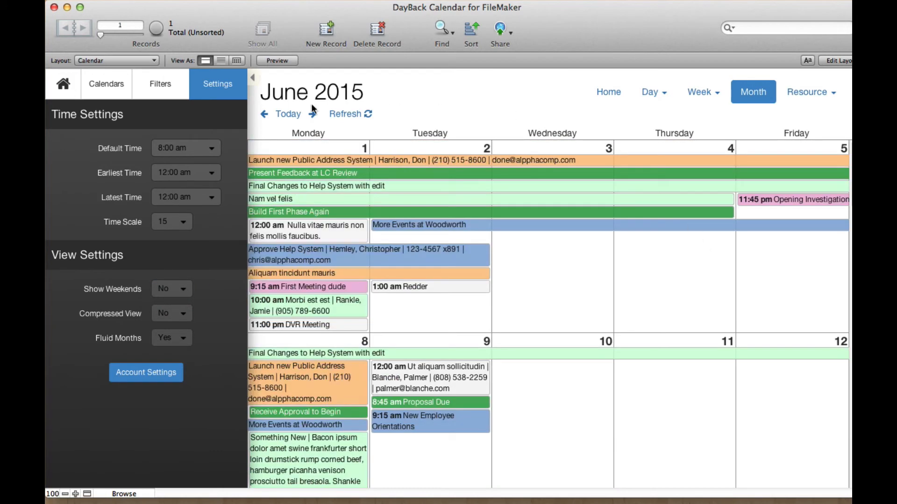
left_click(312, 114)
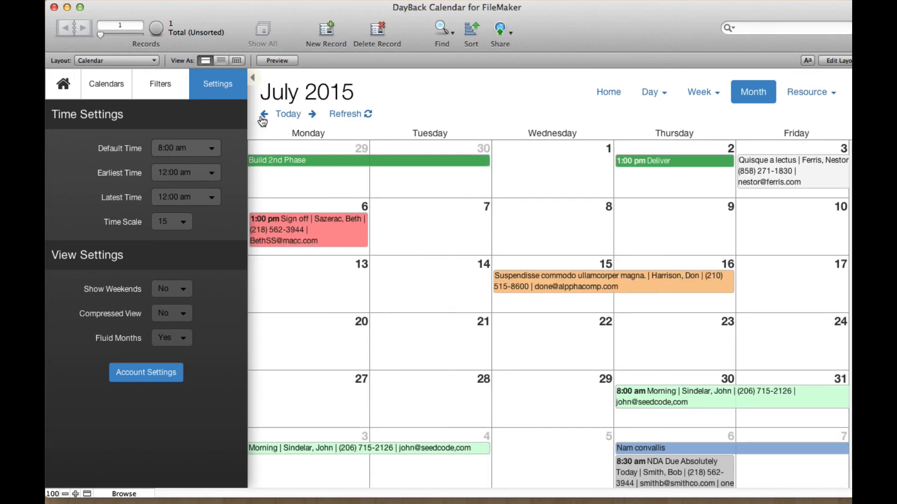
left_click(264, 114)
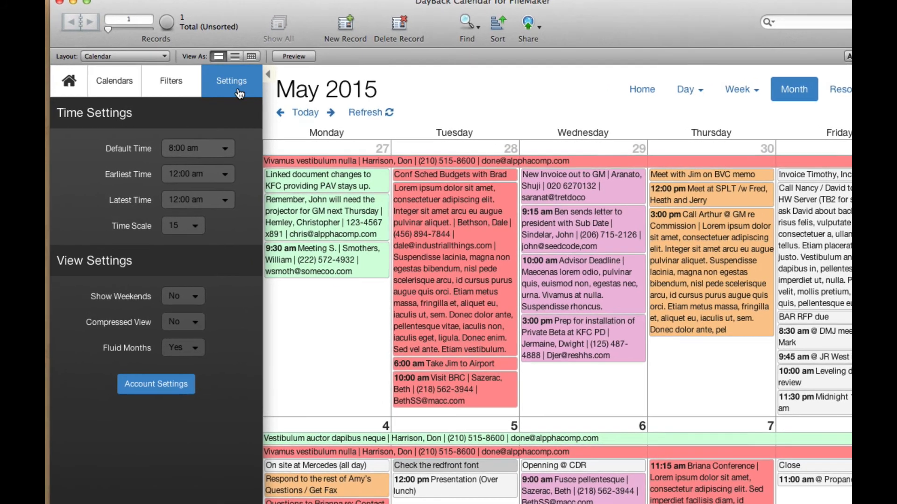
Step: Run Check For Updates in Account Settings and close back to May 2015
left_click(156, 384)
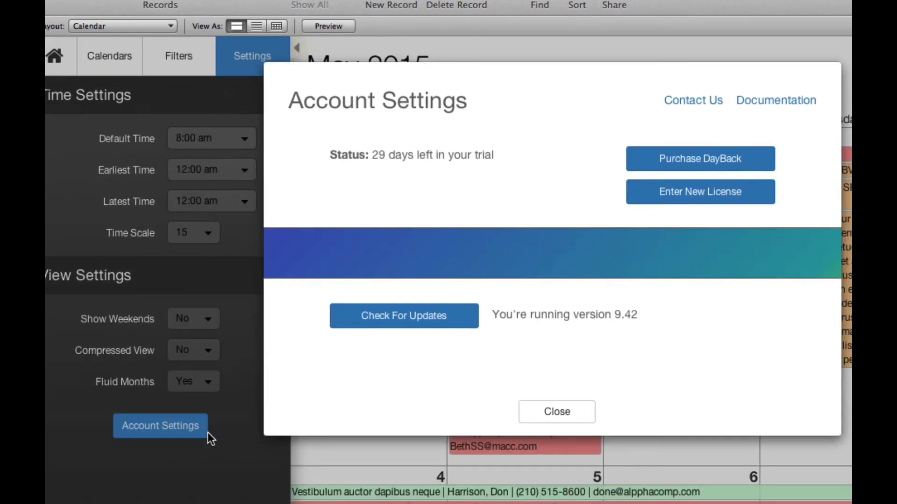
left_click(404, 316)
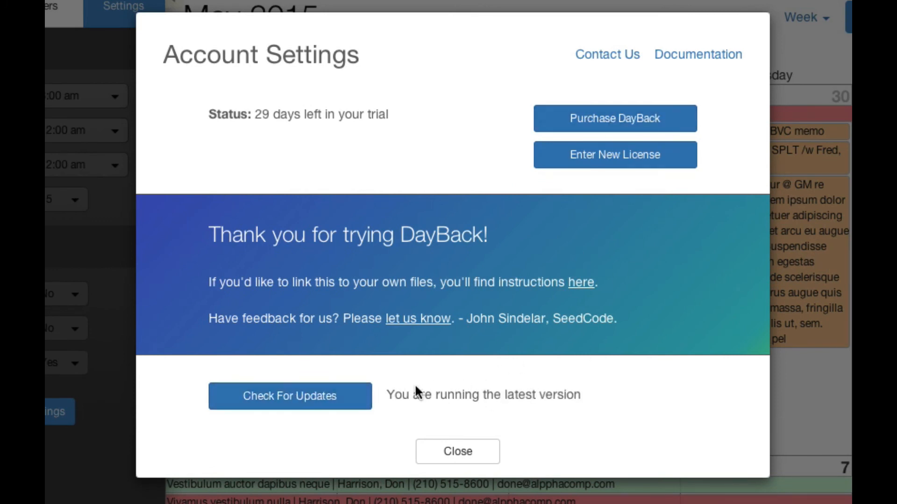
mouse_move(640, 392)
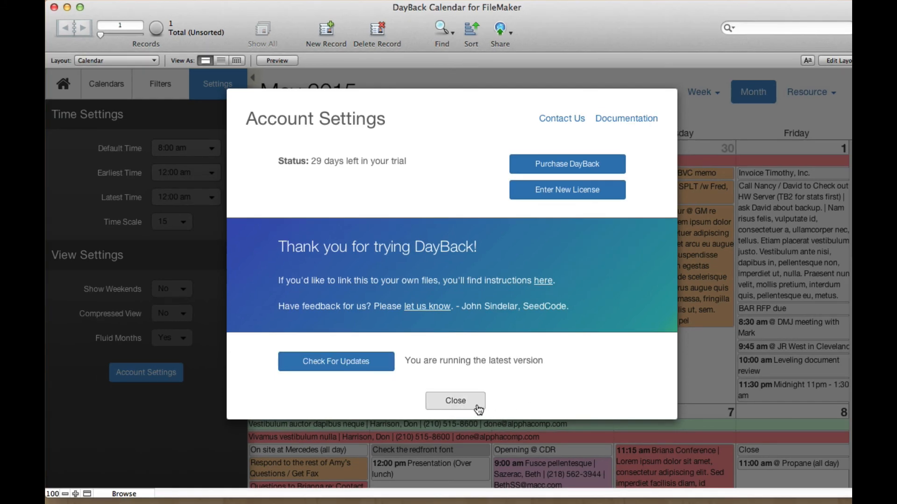
left_click(455, 401)
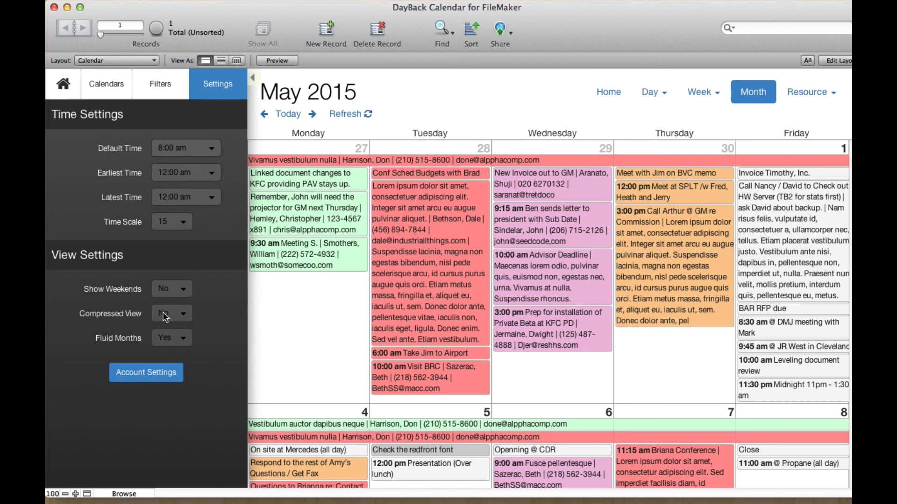
mouse_move(840, 83)
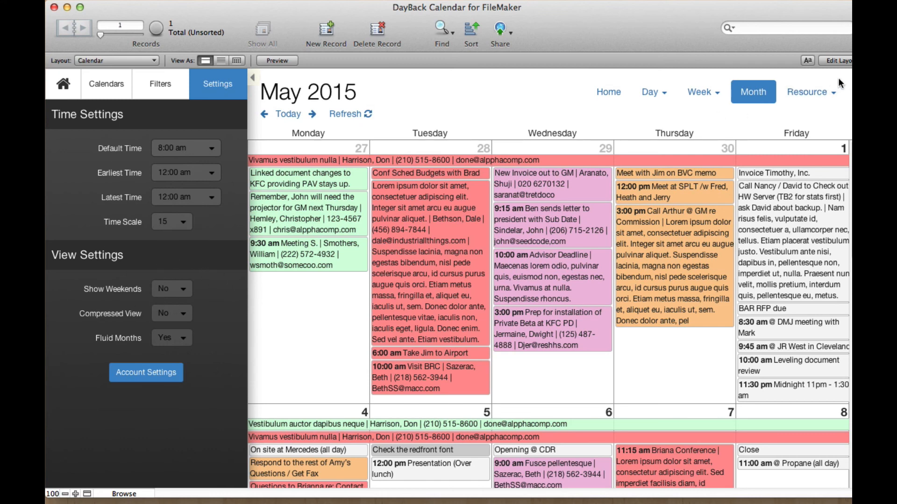
Step: Show the resource view options (6 resources, 5 days) over the May 2015 month
left_click(806, 92)
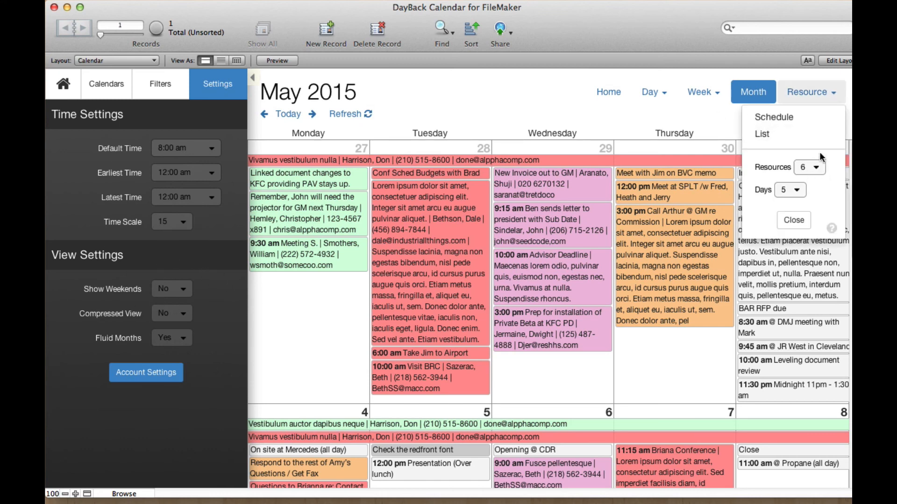